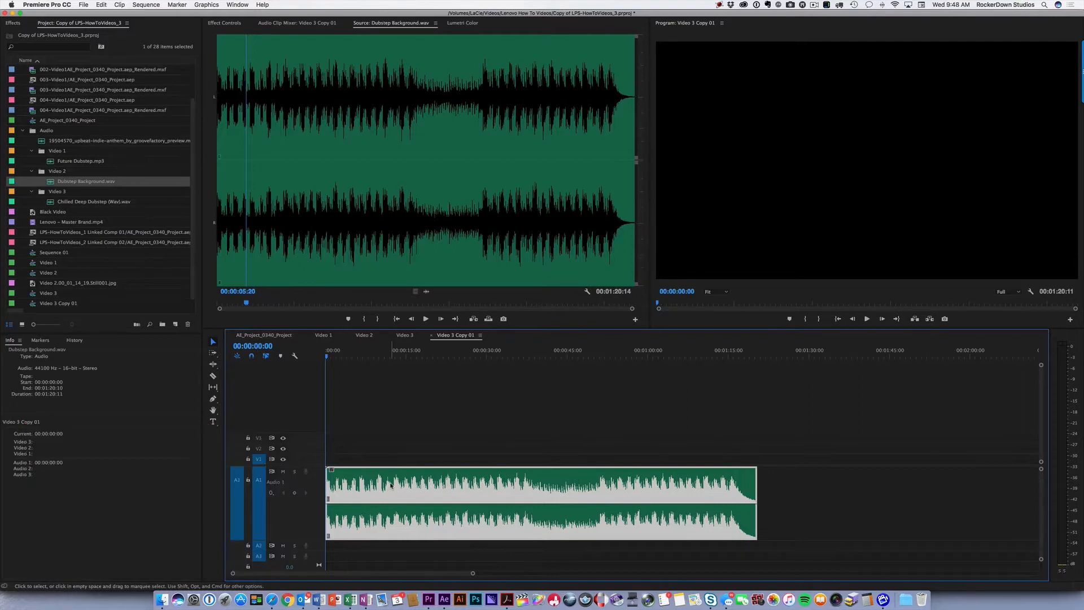
pyautogui.moveTo(462, 484)
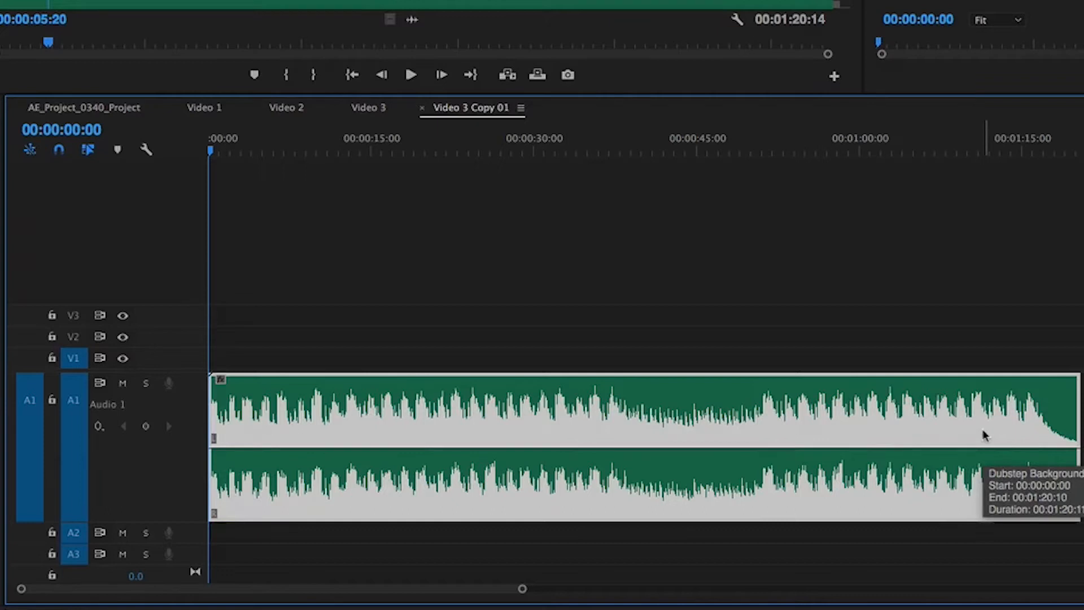
pyautogui.moveTo(362, 424)
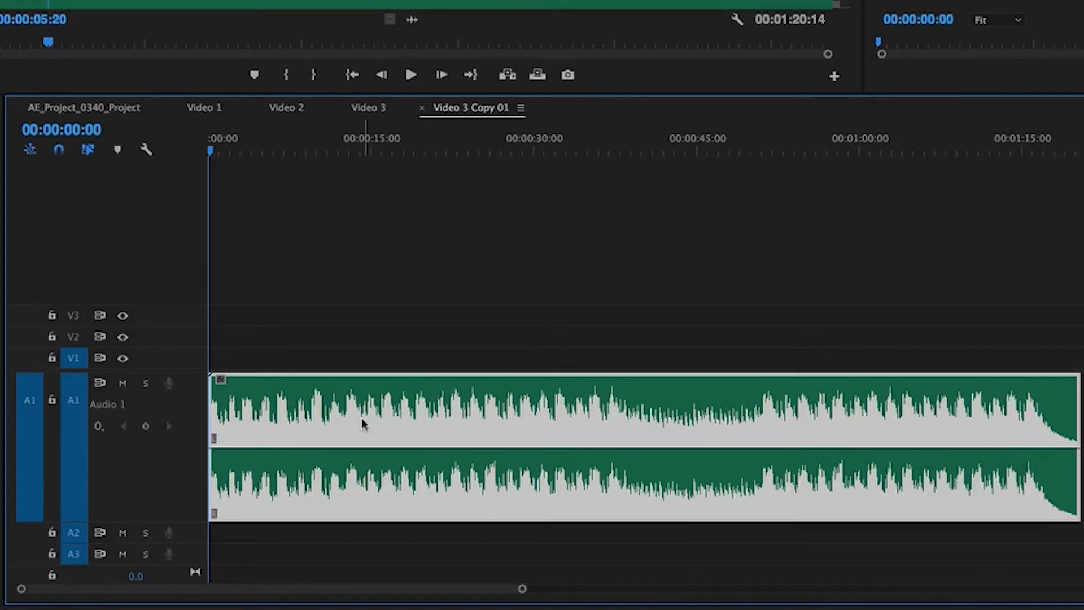
pyautogui.moveTo(363, 424)
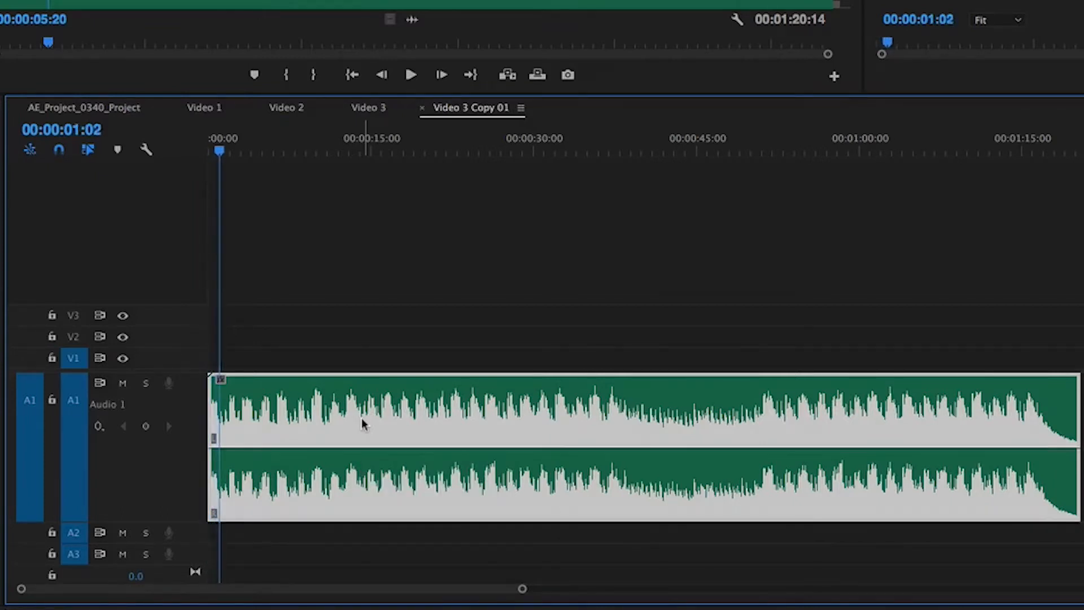
# Add beat markers (M) along the Dubstep Background clip between about nine and eighteen seconds
pyautogui.click(241, 149)
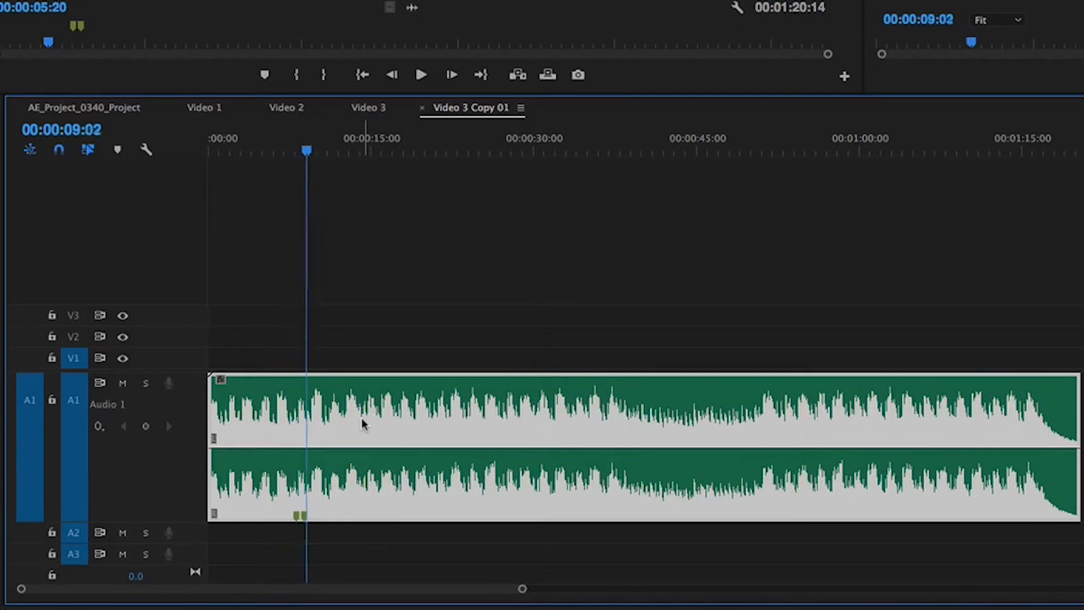
pyautogui.press('m')
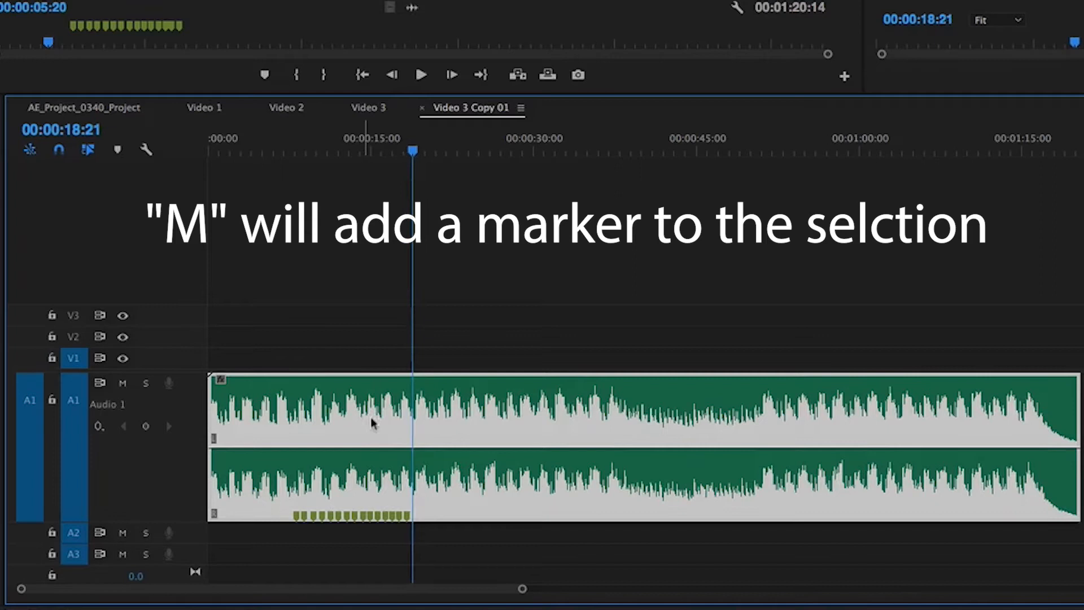
pyautogui.click(484, 408)
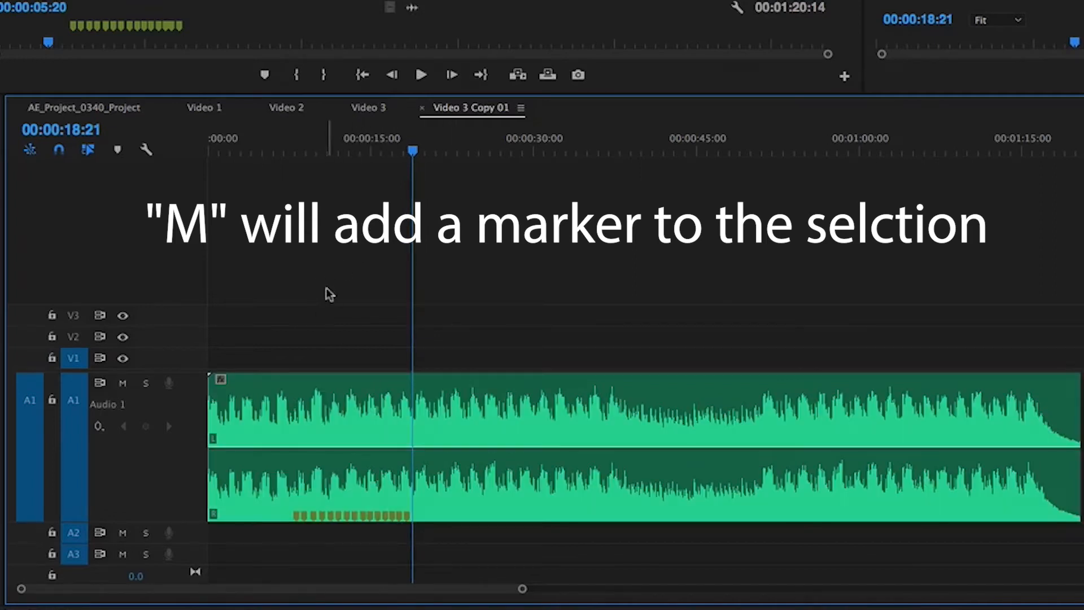
pyautogui.press('m')
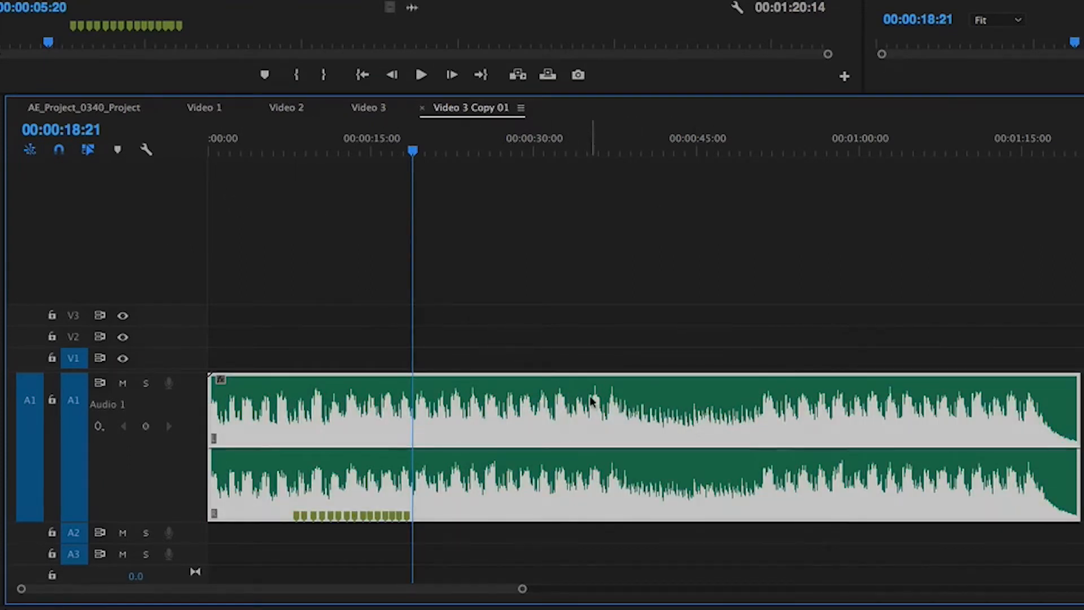
# Browse the Dubstep Background clip's context menu before adding the Black Video clip
pyautogui.rightClick(590, 401)
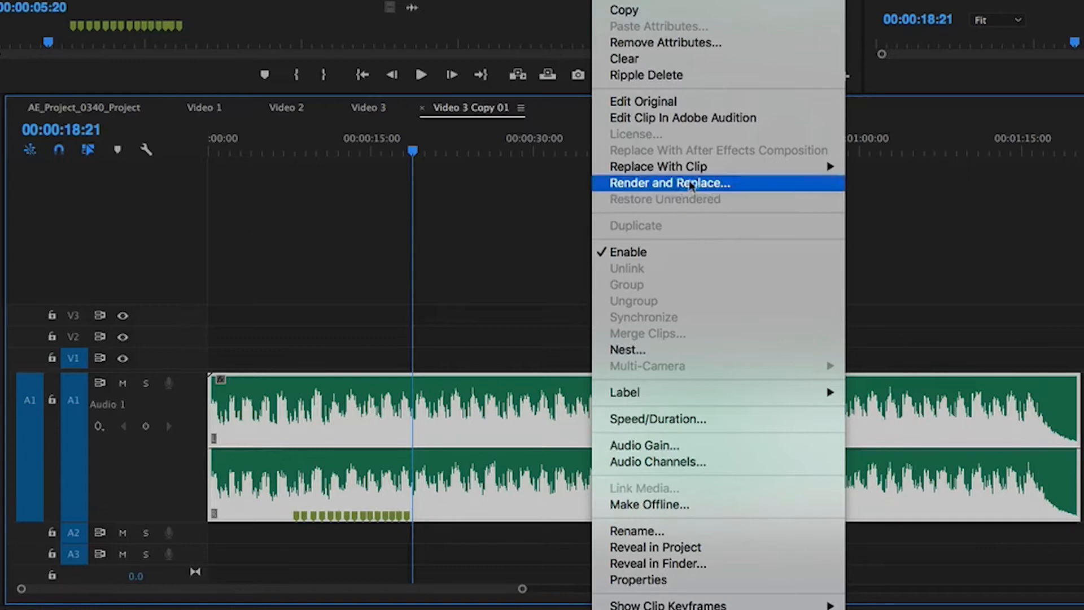
pyautogui.moveTo(724, 154)
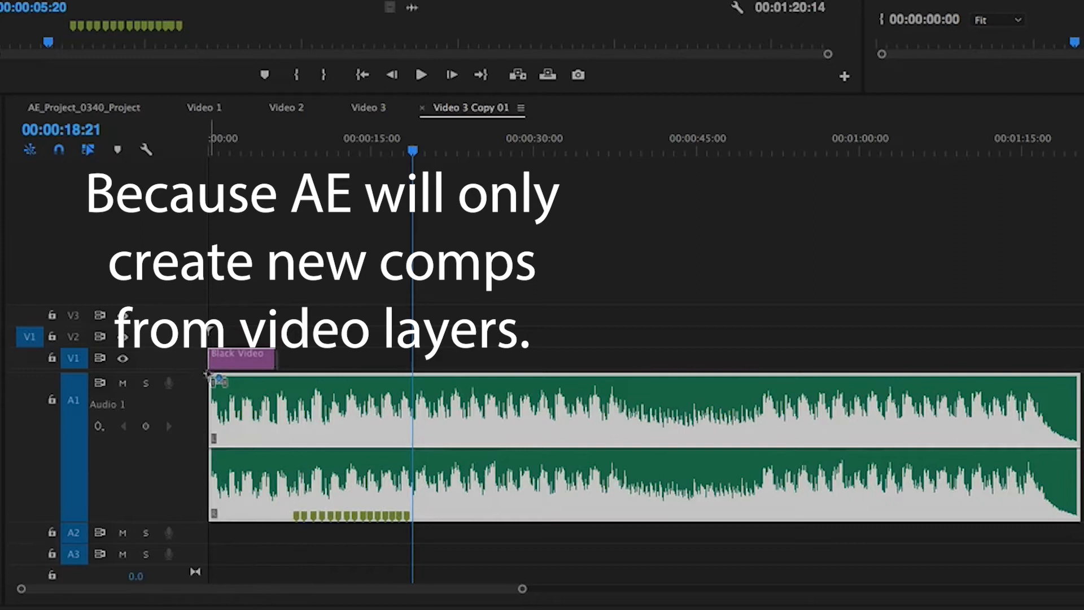
# Marquee-select the Black Video and music clips to replace them with an After Effects composition
pyautogui.moveTo(269, 358); pyautogui.dragTo(1047, 366)
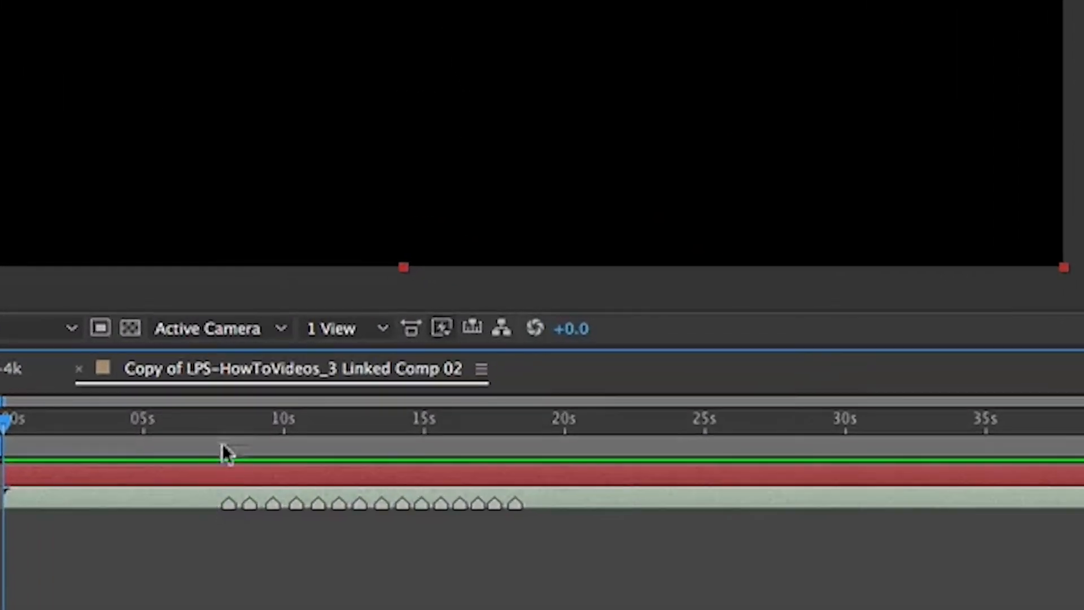
pyautogui.click(234, 421)
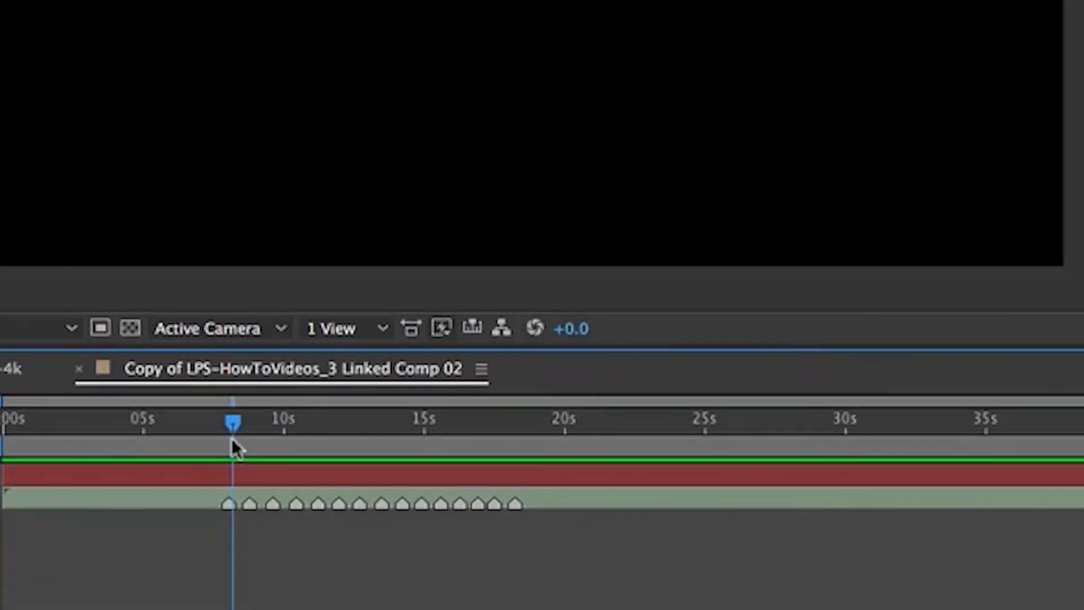
pyautogui.moveTo(233, 421); pyautogui.dragTo(311, 421)
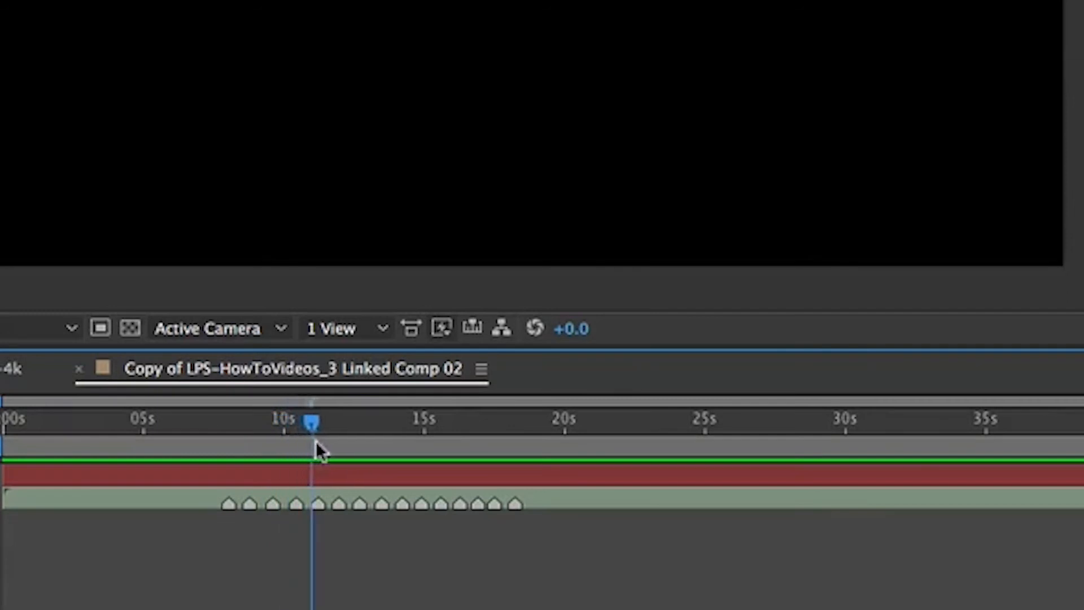
pyautogui.moveTo(312, 421); pyautogui.dragTo(491, 421)
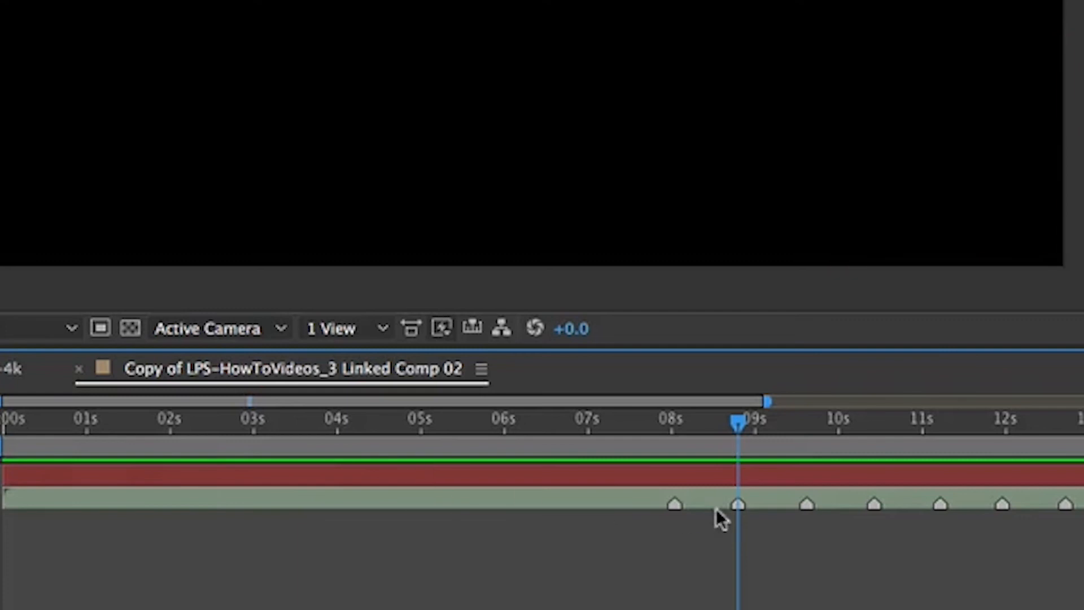
pyautogui.moveTo(625, 463)
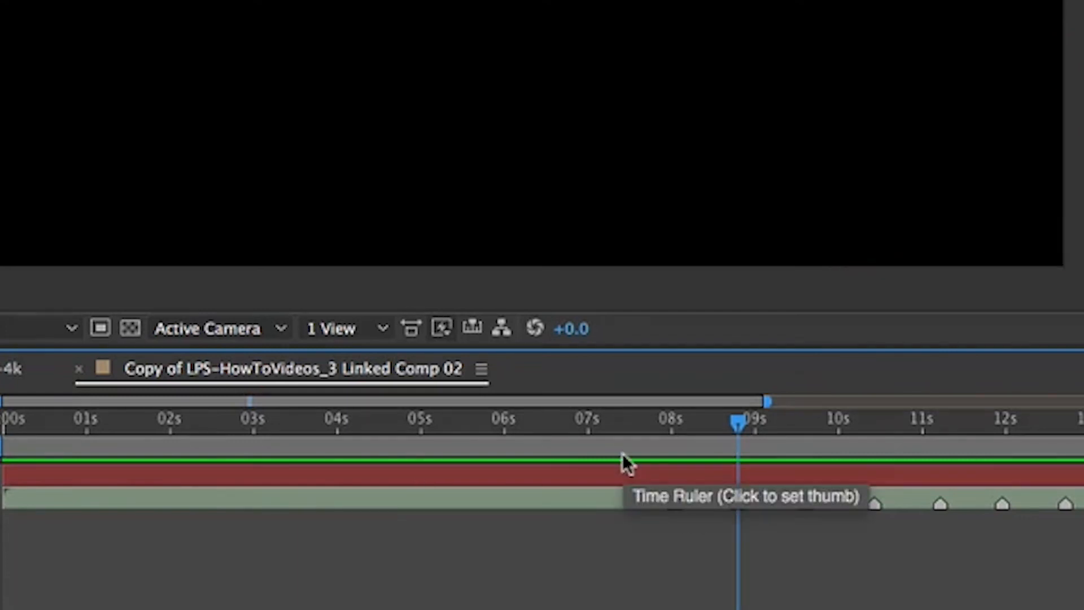